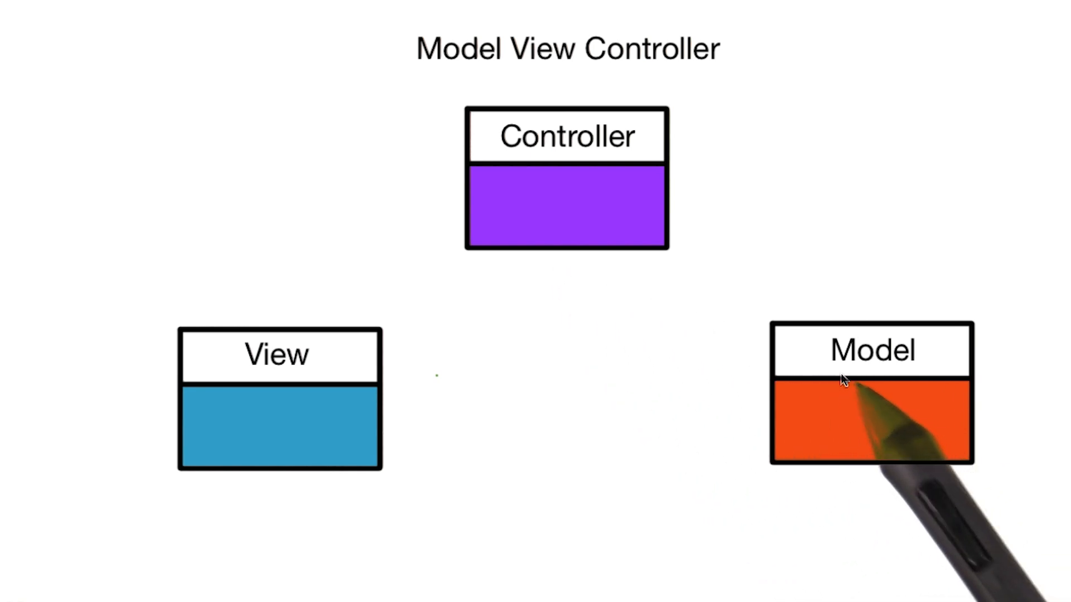
mouse_move(727, 334)
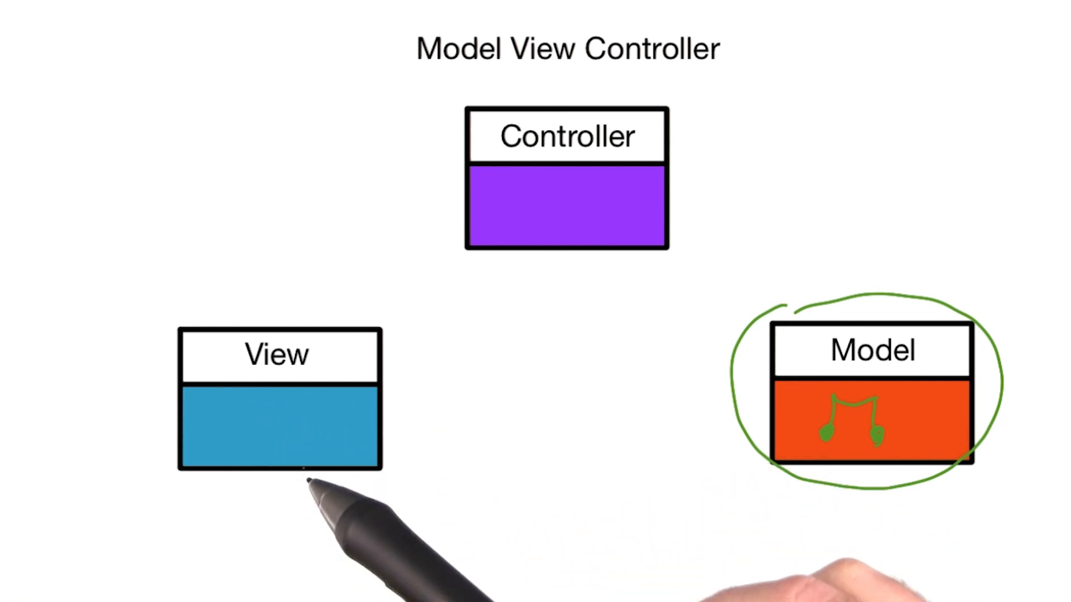
mouse_move(341, 492)
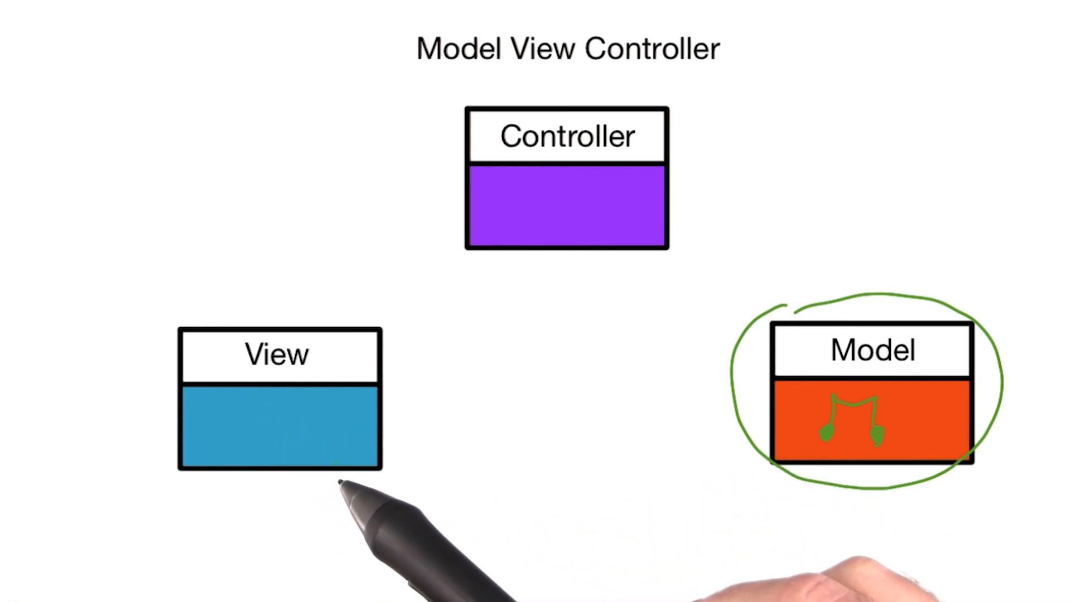
mouse_move(854, 444)
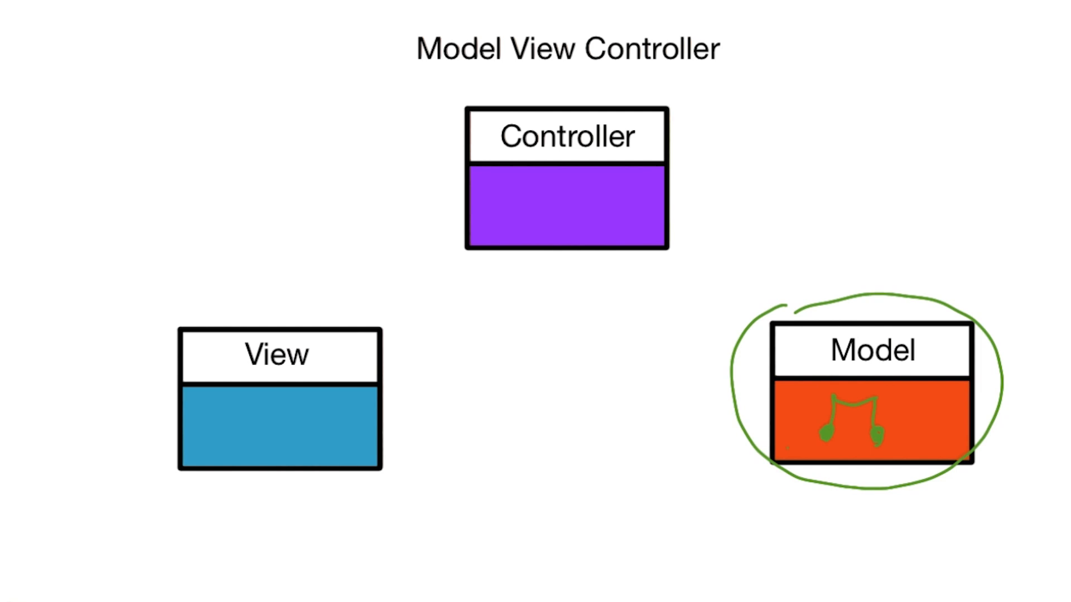
mouse_move(821, 275)
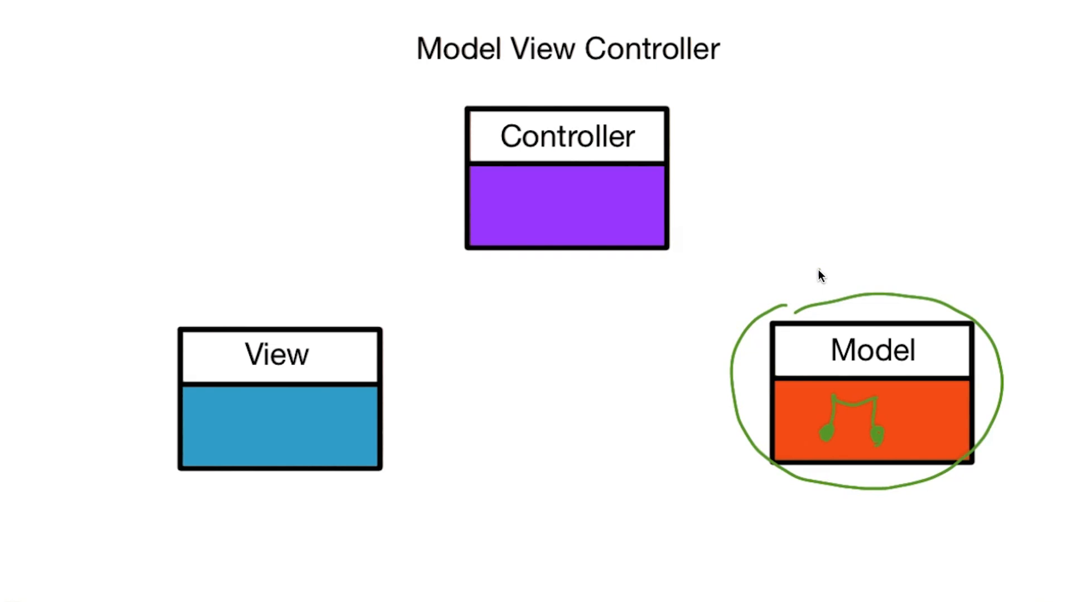
mouse_move(313, 293)
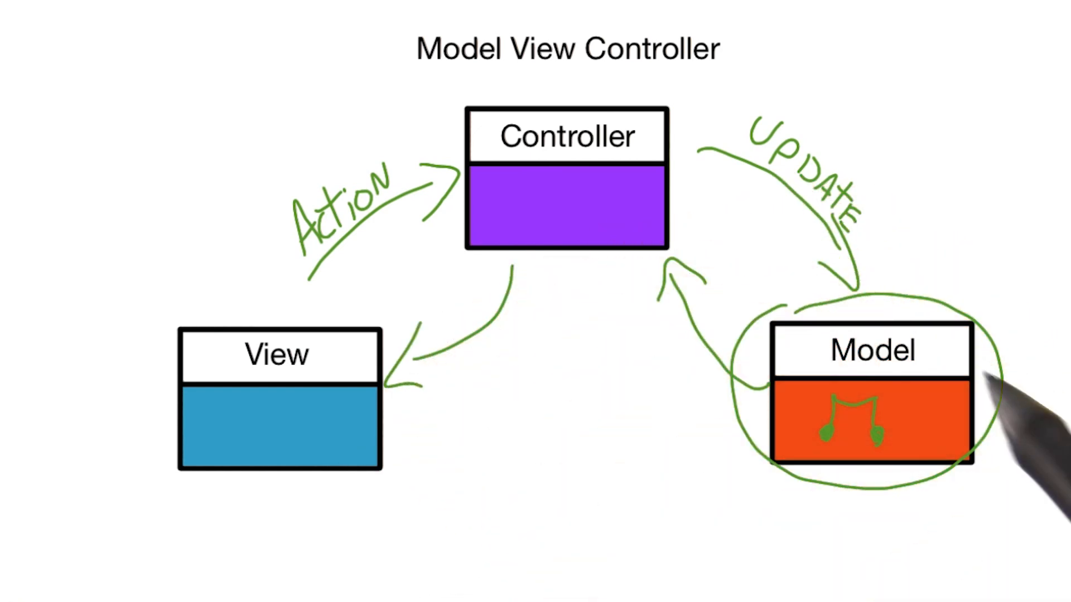
mouse_move(355, 444)
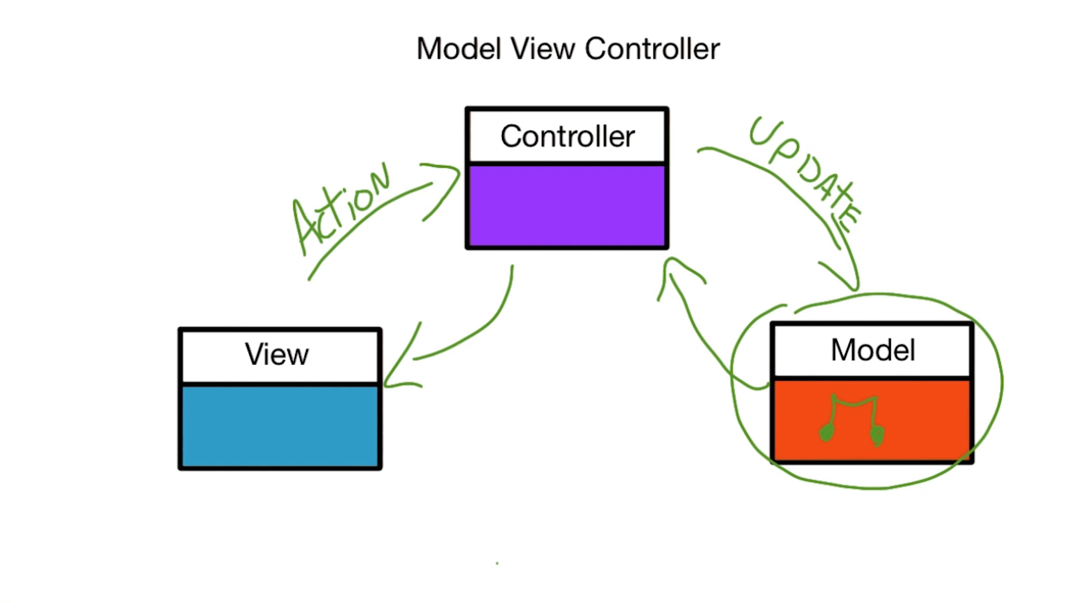
mouse_move(407, 500)
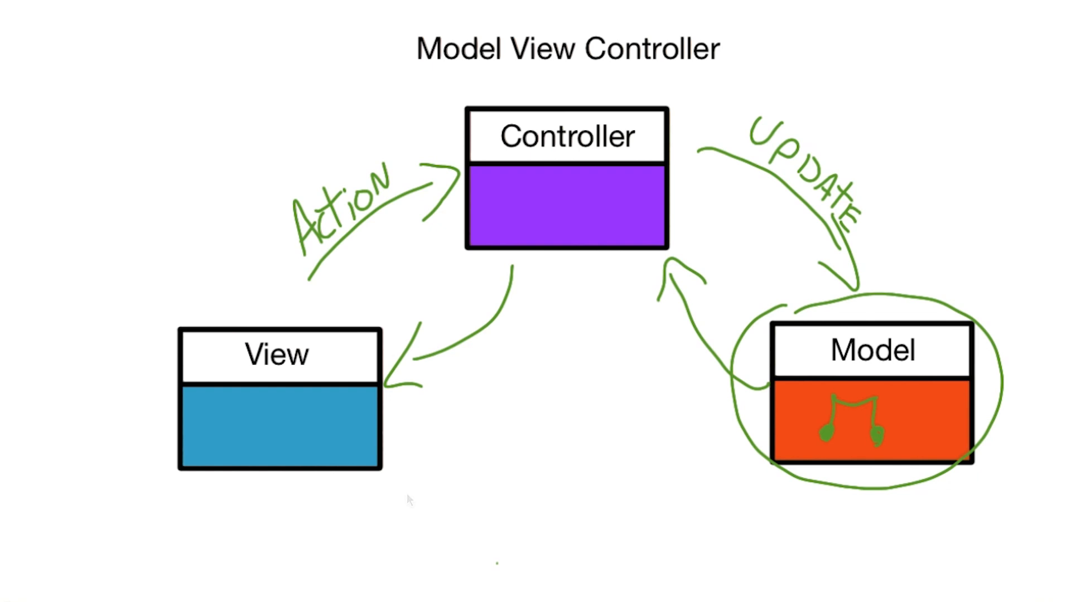
mouse_move(407, 499)
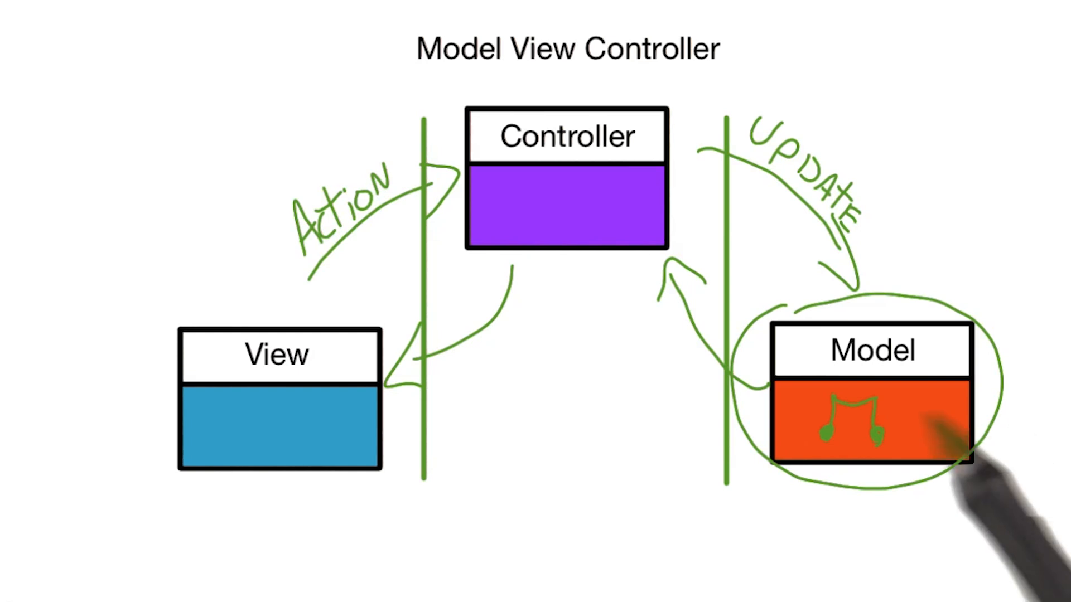
mouse_move(321, 520)
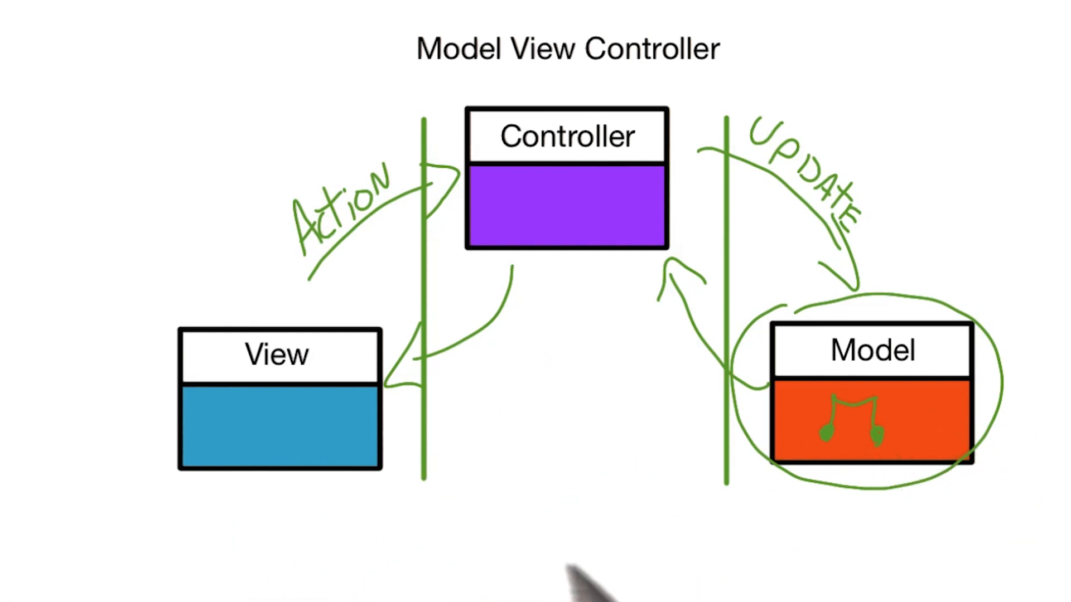
mouse_move(676, 471)
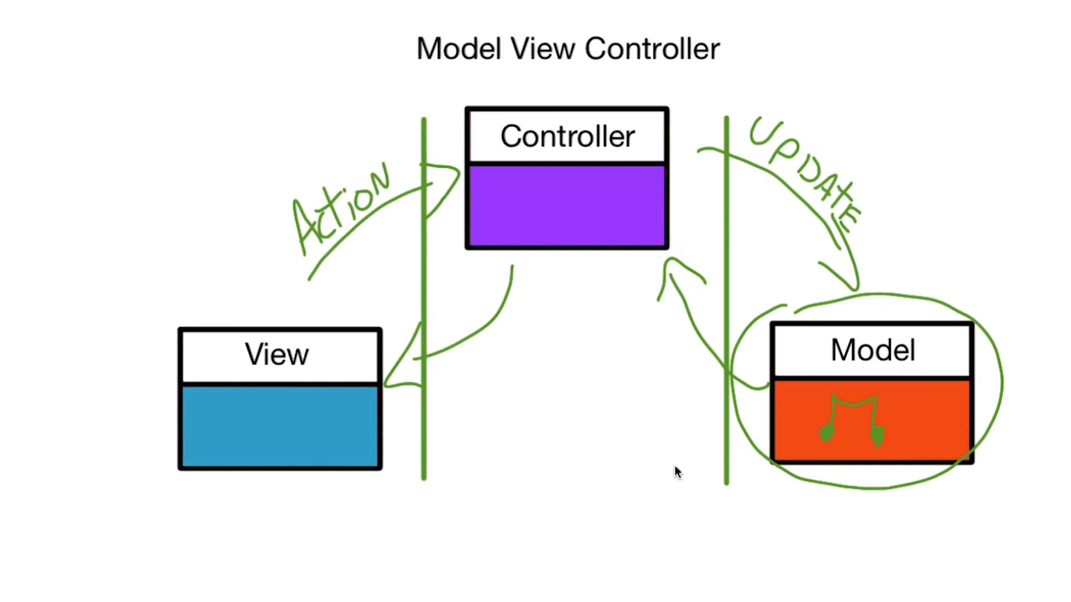